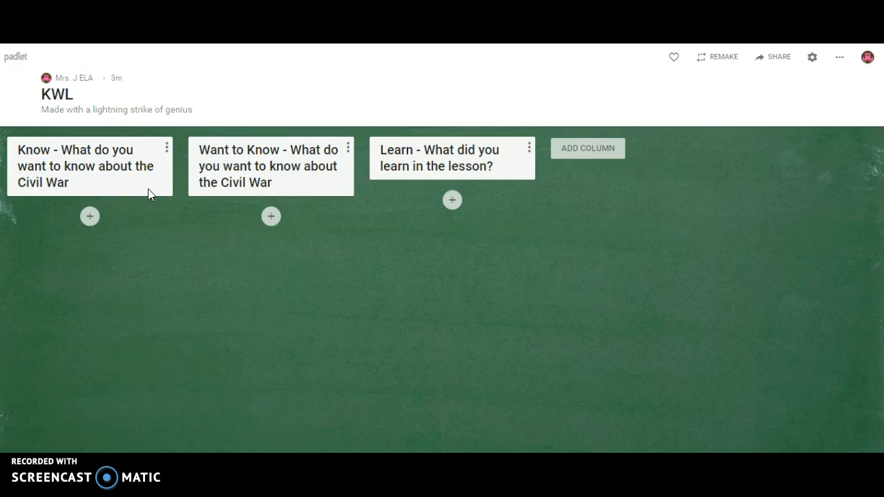
mouse_move(586, 148)
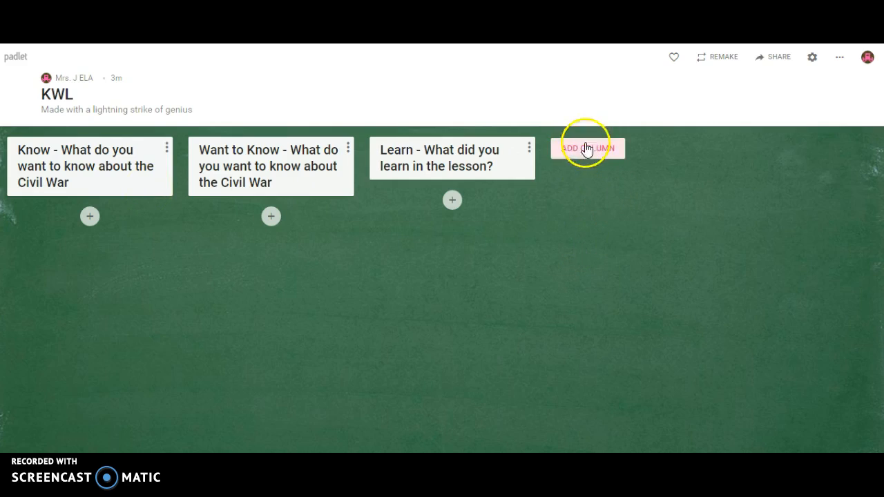
mouse_move(452, 201)
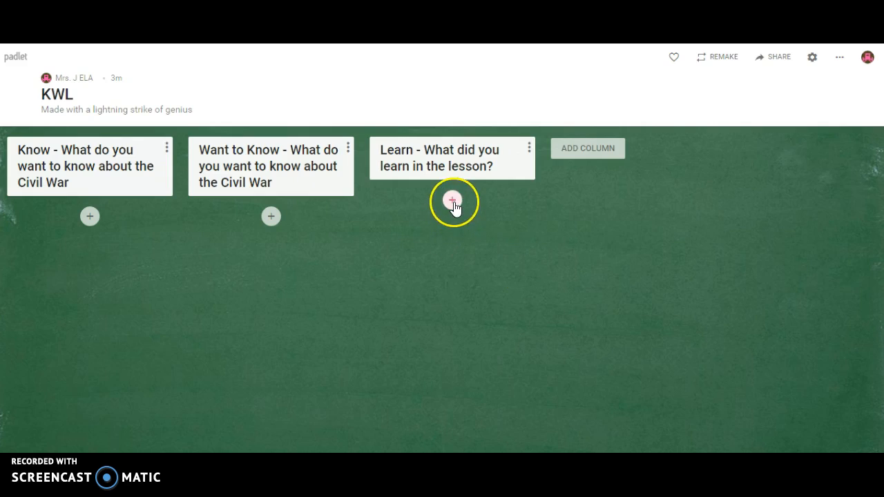
mouse_move(101, 233)
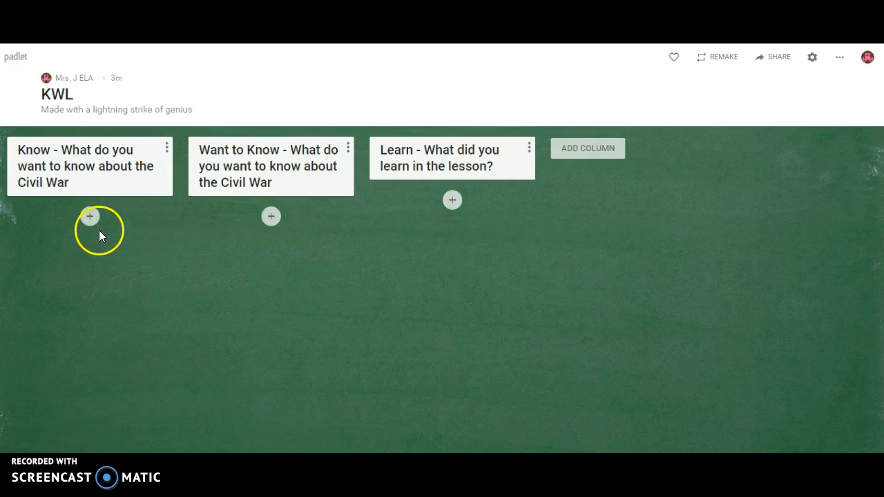
Add sample posts 'gkvkvb' under Know and 'b kbkbb' under Want to Know
left_click(90, 216)
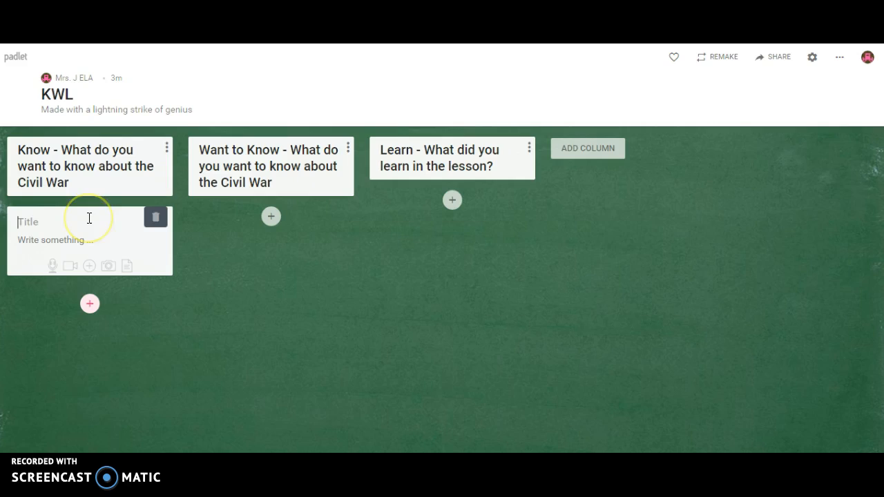
type("gkvkvb")
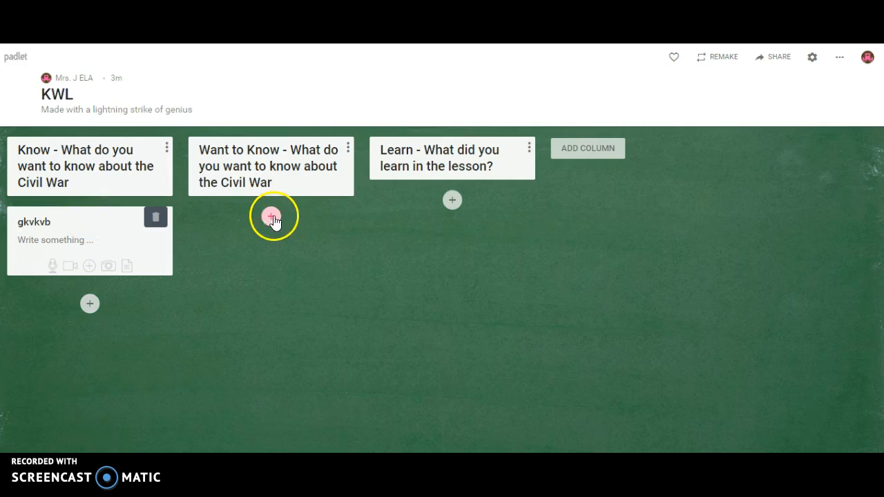
left_click(271, 216)
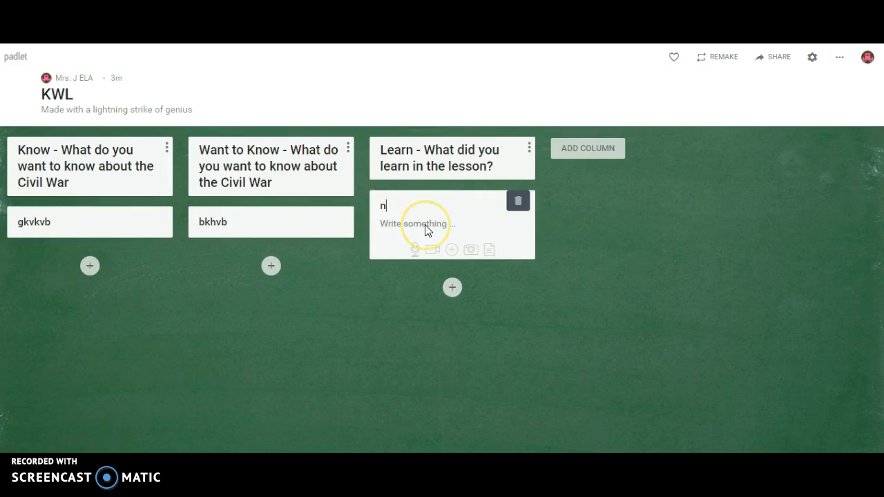
type("b kbkbb")
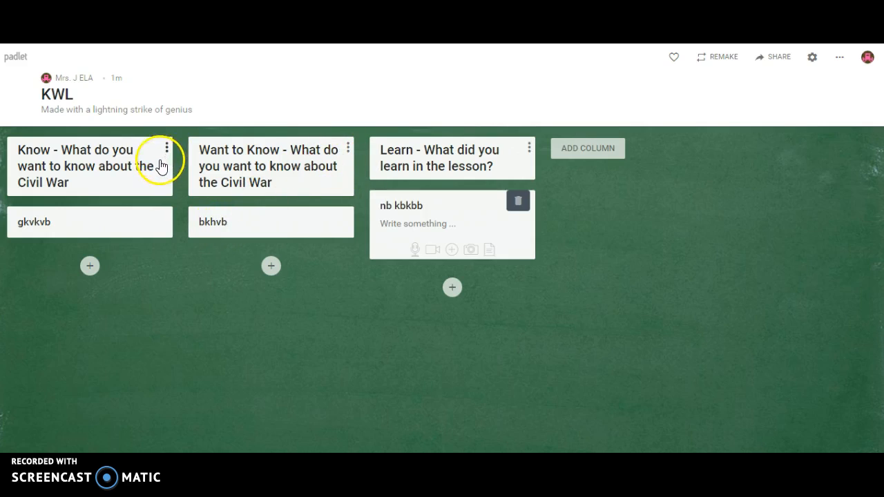
mouse_move(229, 135)
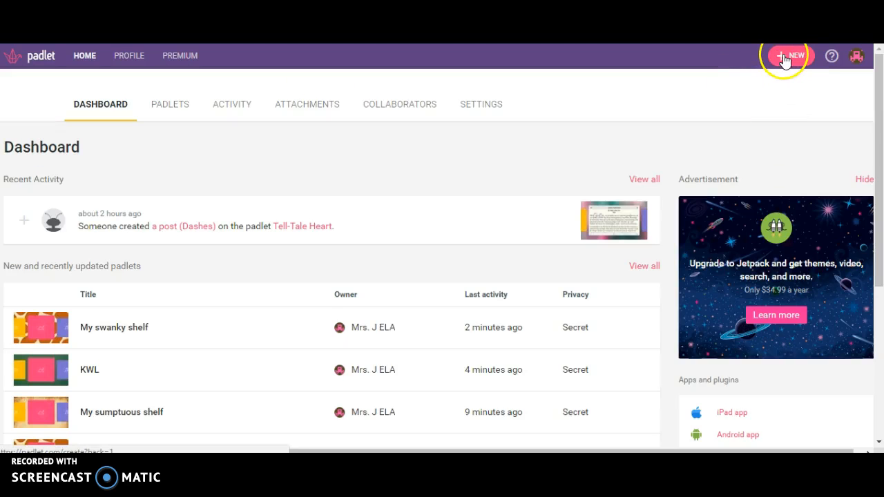
Start a new padlet from the dashboard using the Shelf layout
left_click(783, 56)
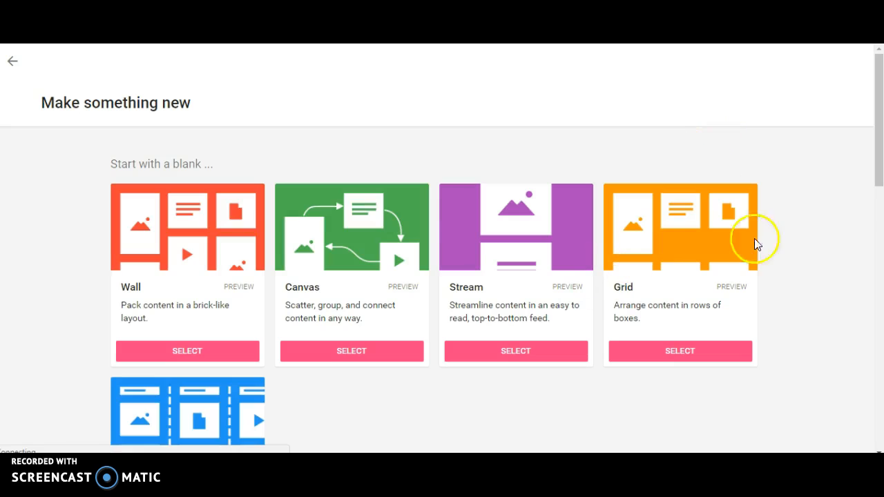
scroll("down", 3)
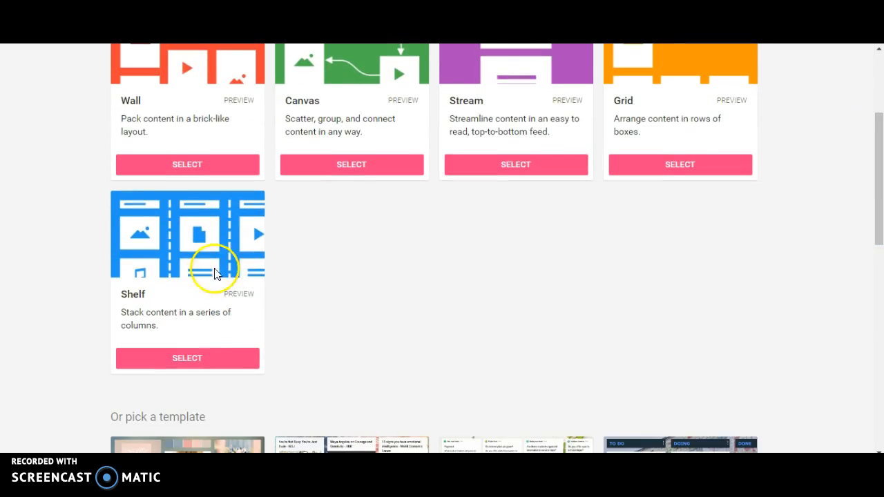
left_click(187, 357)
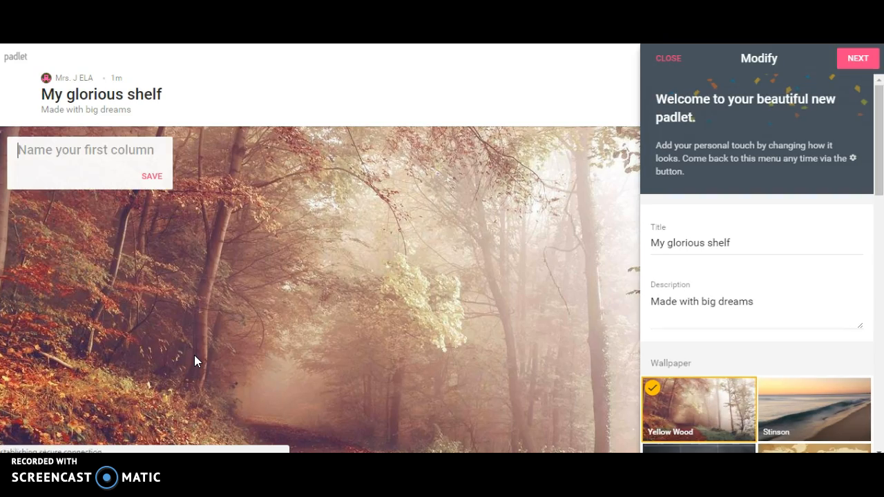
Name the shelf's first two columns a and b
left_click(85, 150)
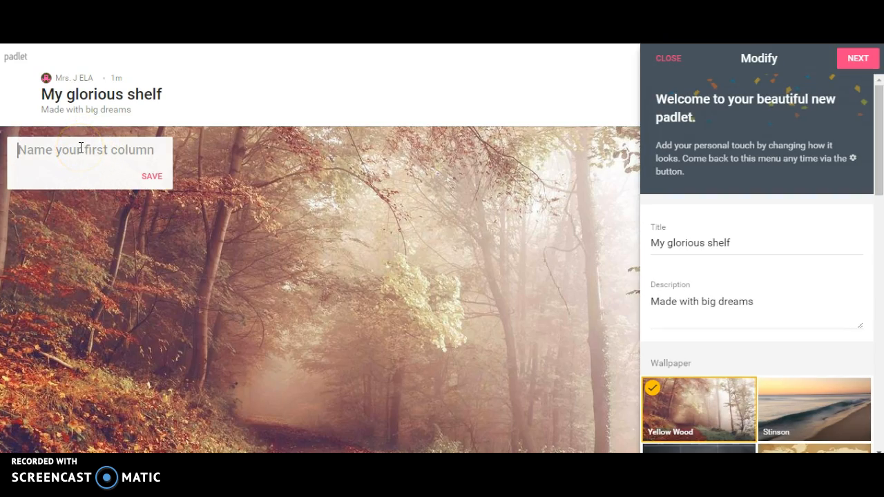
type("a")
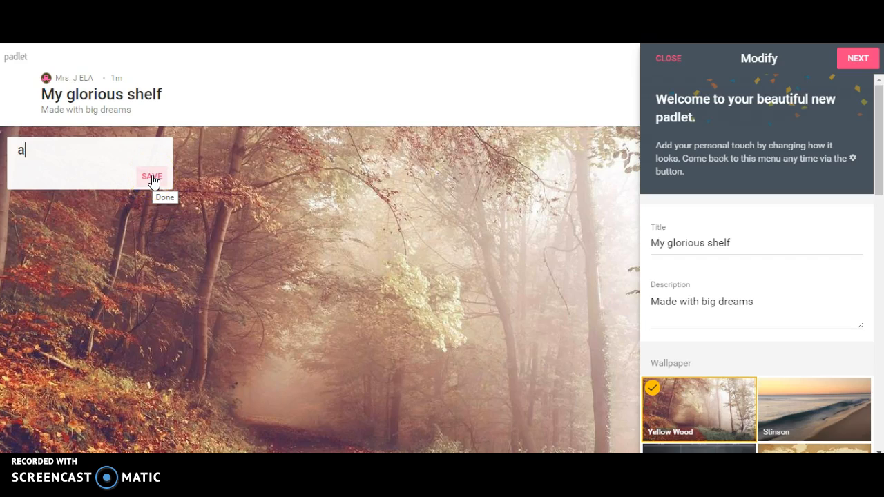
left_click(152, 176)
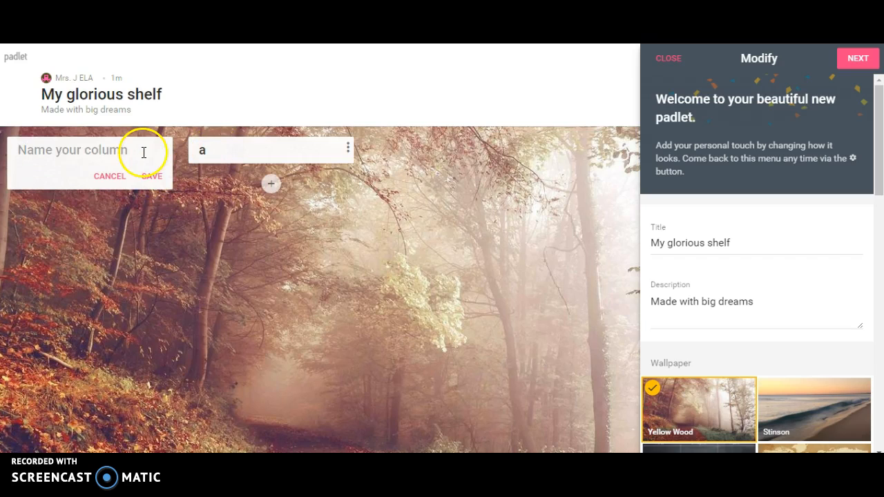
type("b")
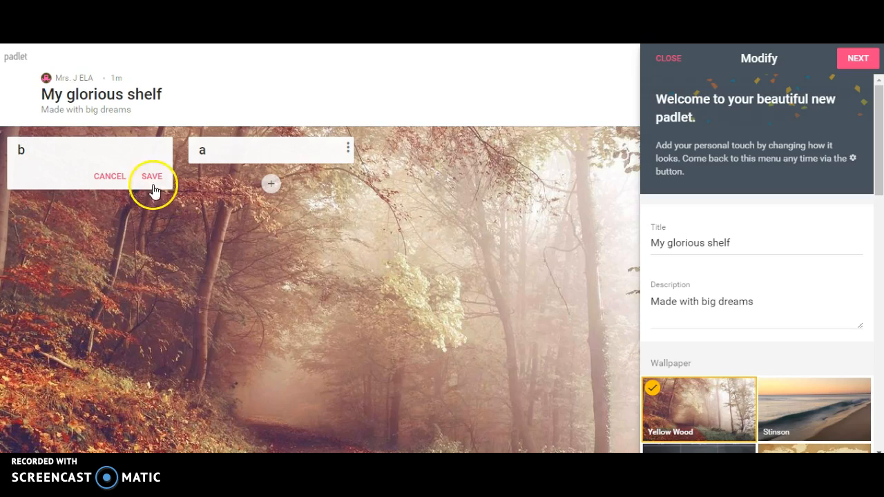
left_click(151, 176)
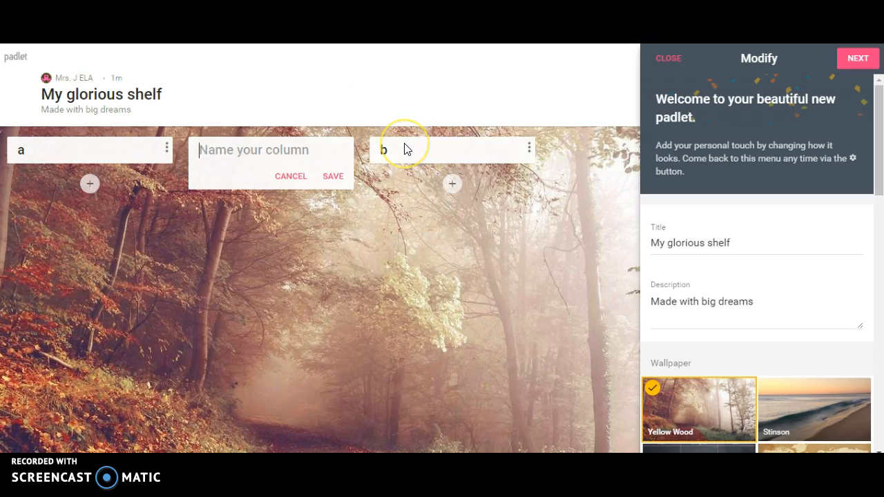
Add columns c and d so the shelf runs a through d
type("c")
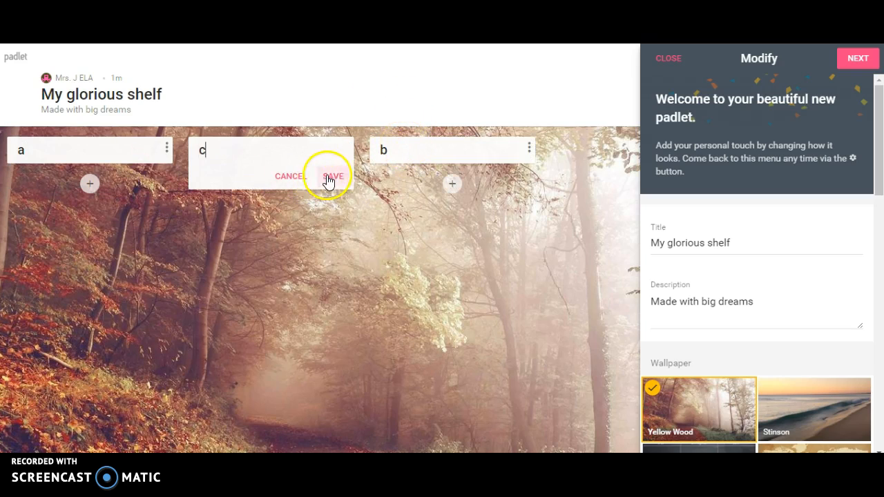
left_click(332, 176)
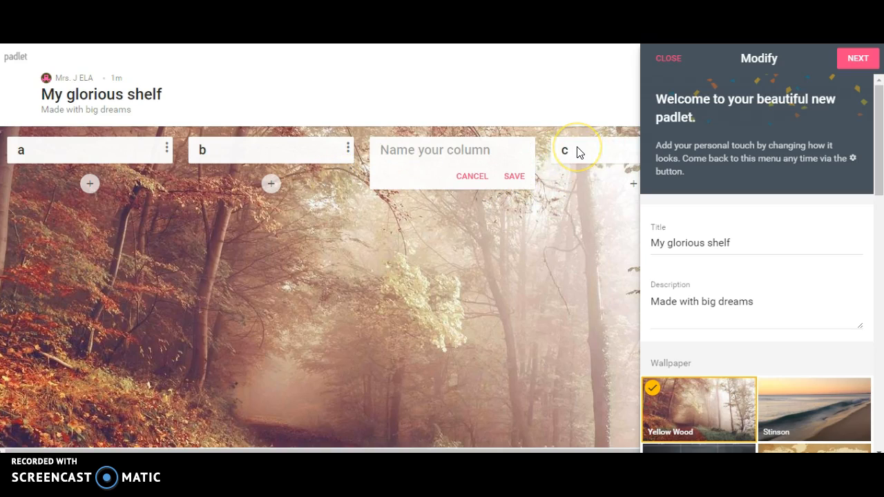
type("d")
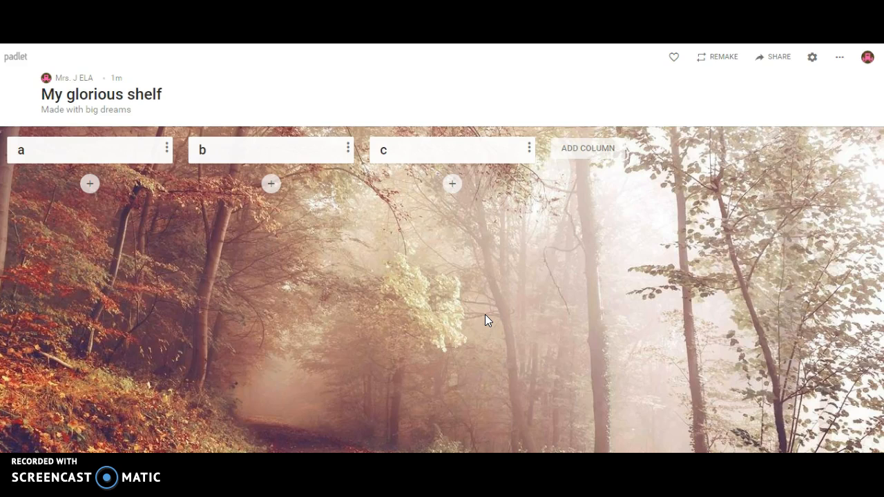
left_click(587, 147)
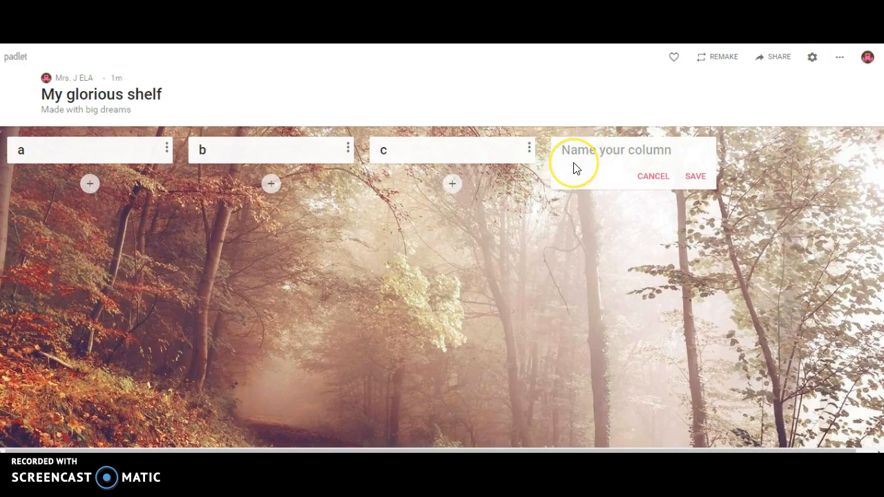
type("d")
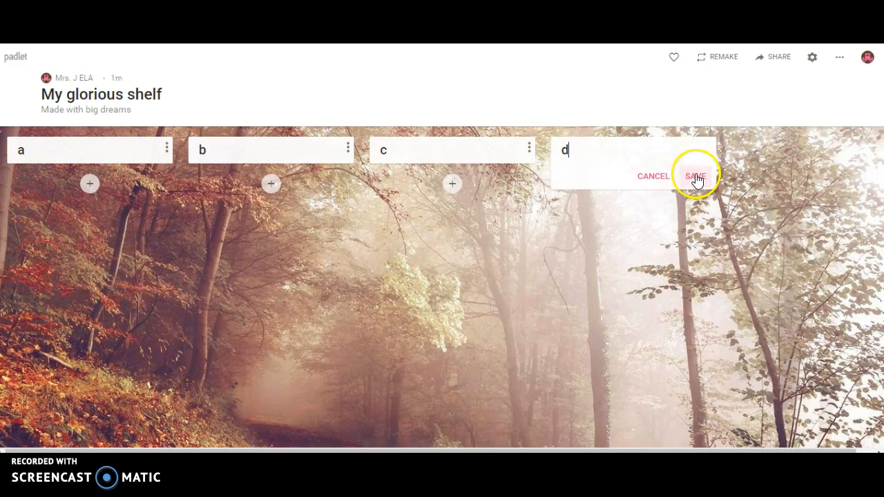
left_click(695, 175)
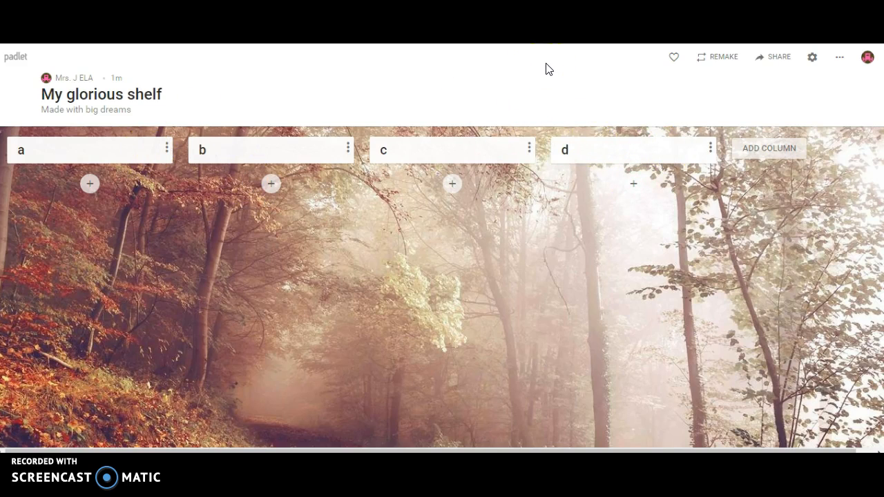
left_click(812, 57)
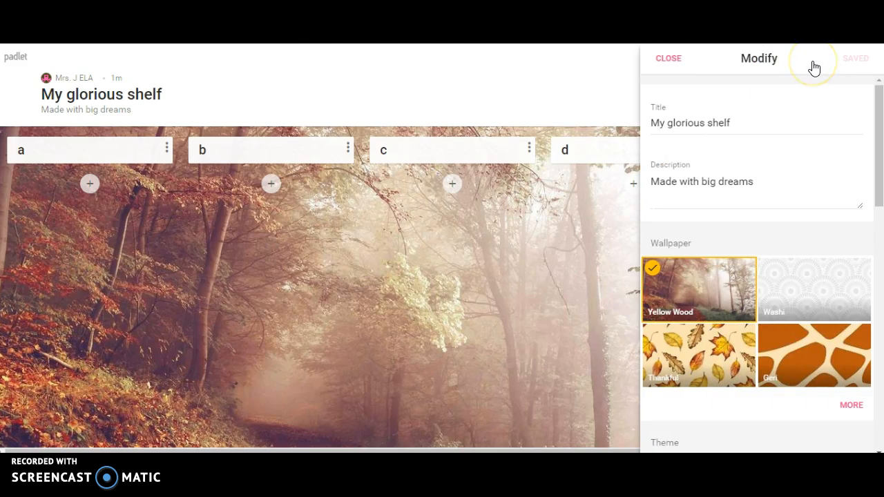
left_click(711, 123)
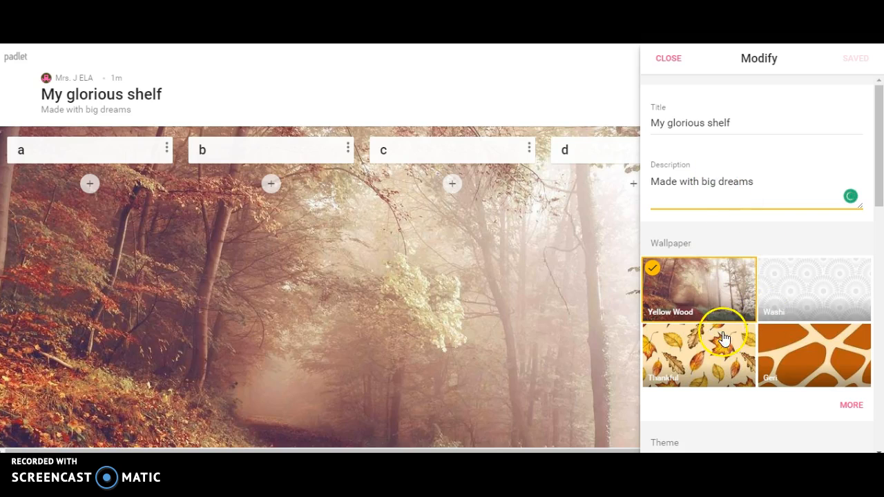
left_click(667, 58)
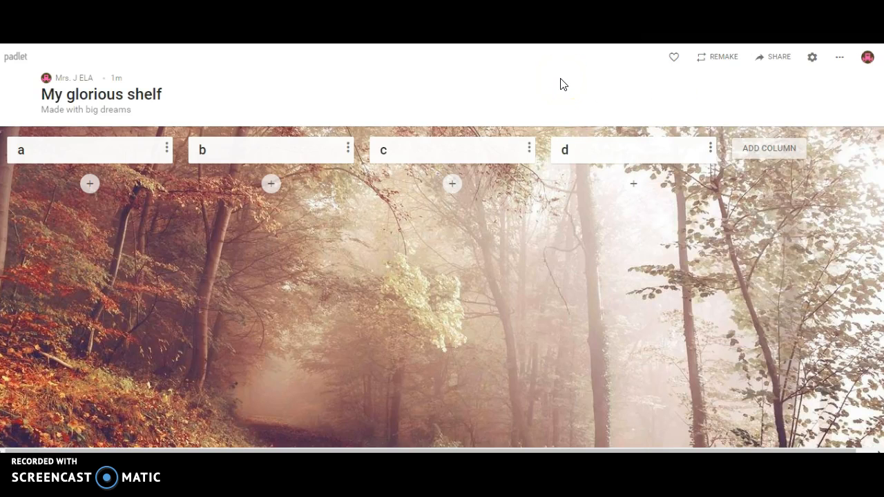
mouse_move(858, 97)
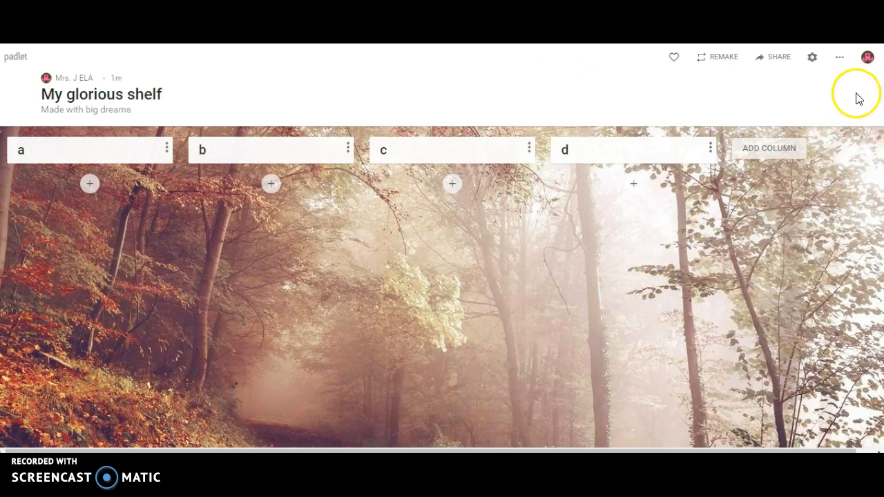
mouse_move(456, 184)
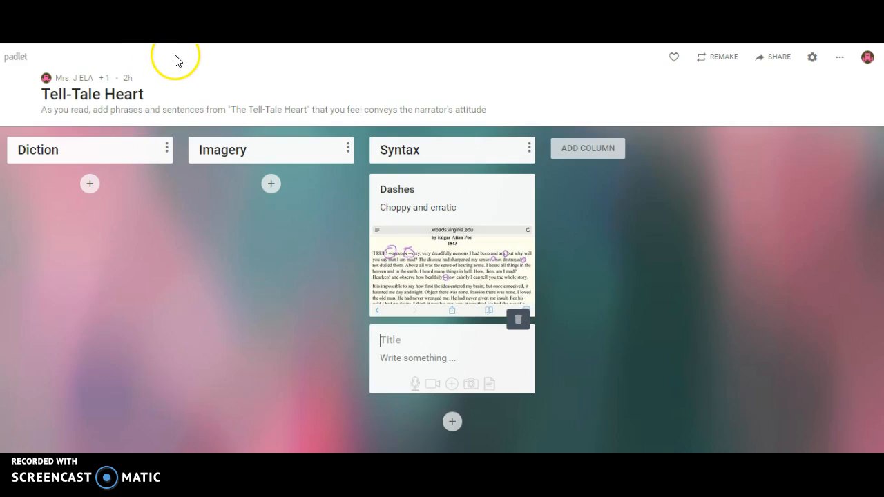
mouse_move(446, 266)
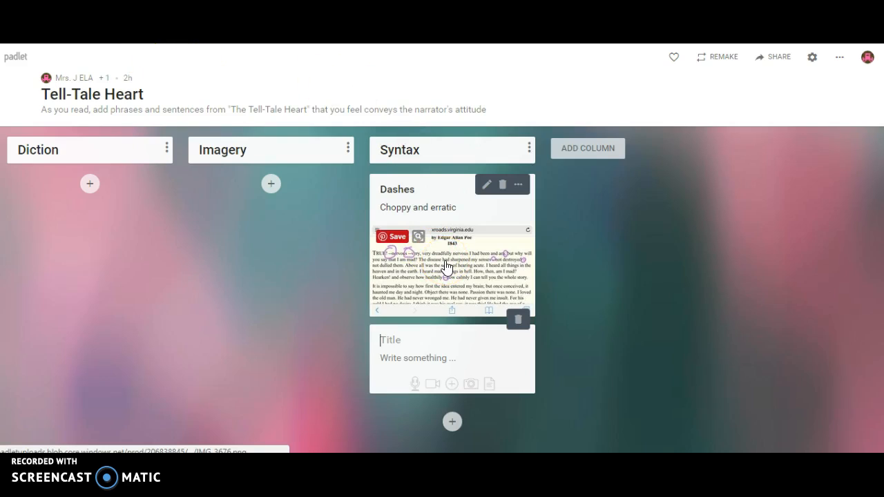
Enlarge the annotated Poe passage image in the Syntax column's Dashes post
left_click(452, 269)
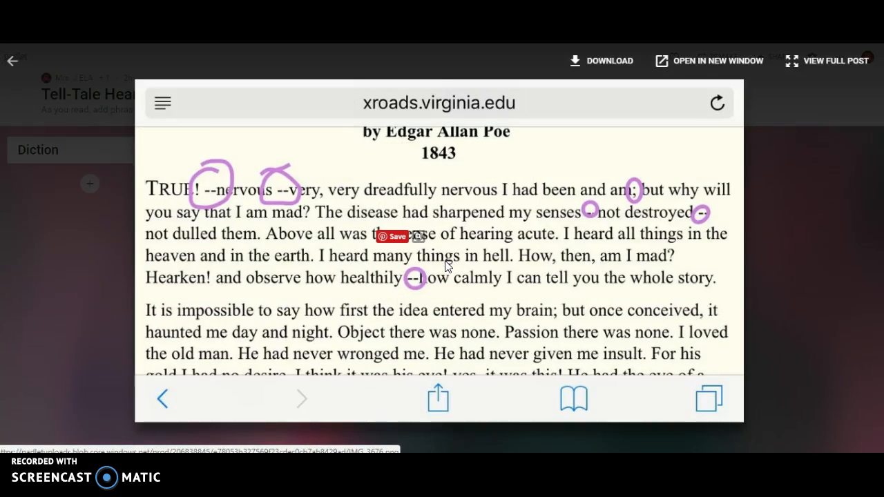
mouse_move(600, 183)
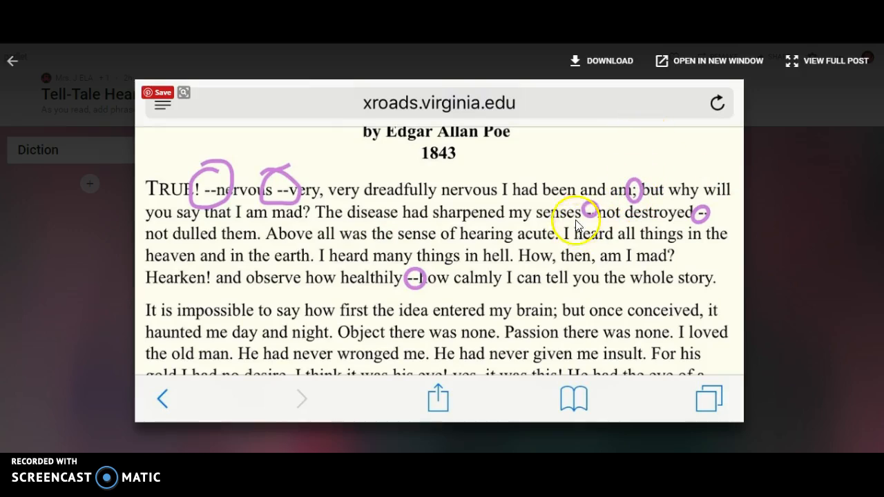
mouse_move(829, 284)
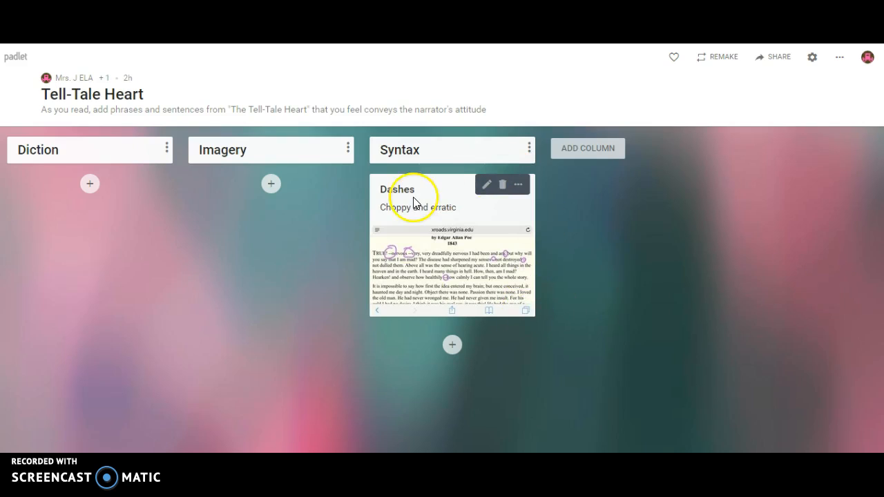
mouse_move(453, 345)
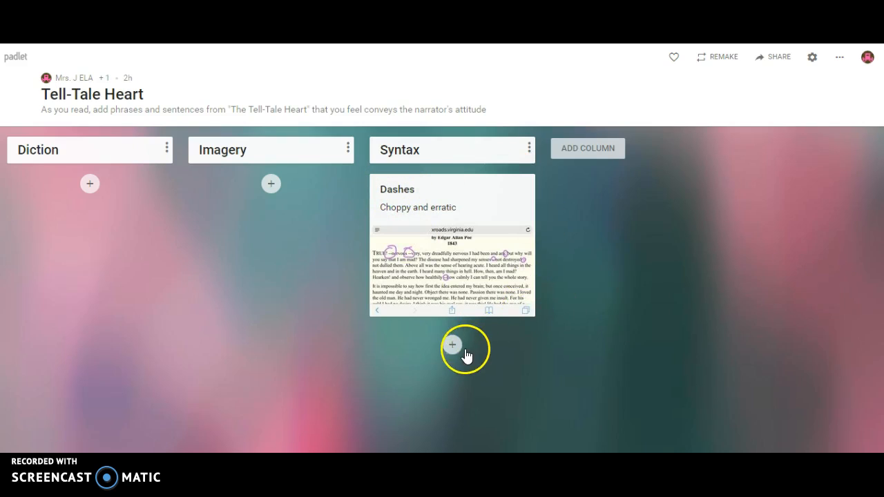
Start a blank post under the Syntax column and begin adding an attachment
left_click(452, 344)
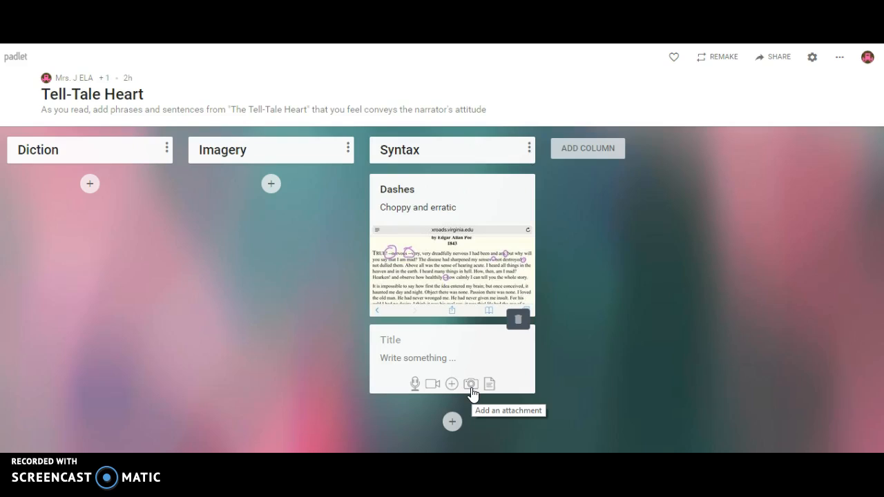
left_click(390, 339)
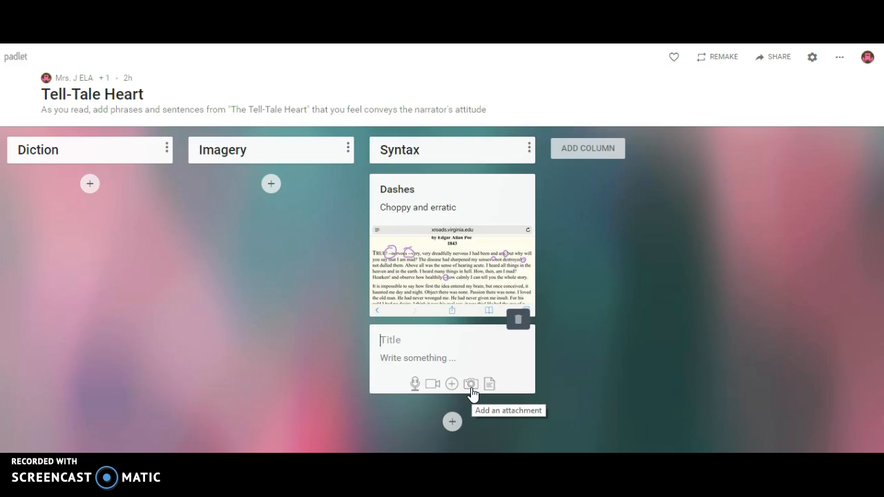